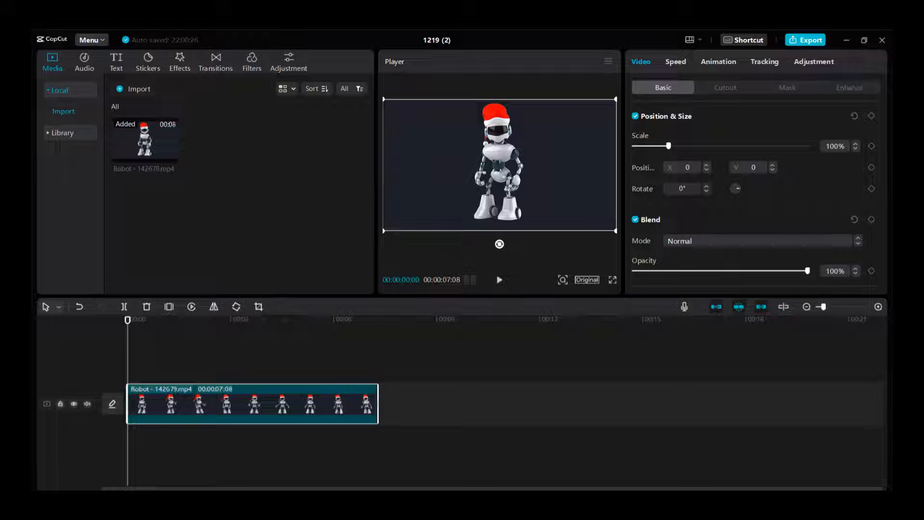
{"action": "left_click", "coordinate": [498, 279]}
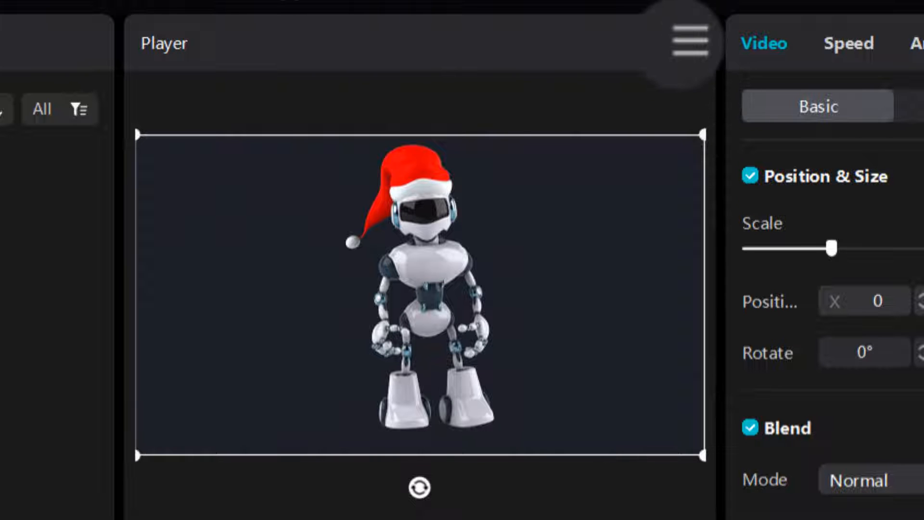
{"action": "left_click", "coordinate": [689, 43]}
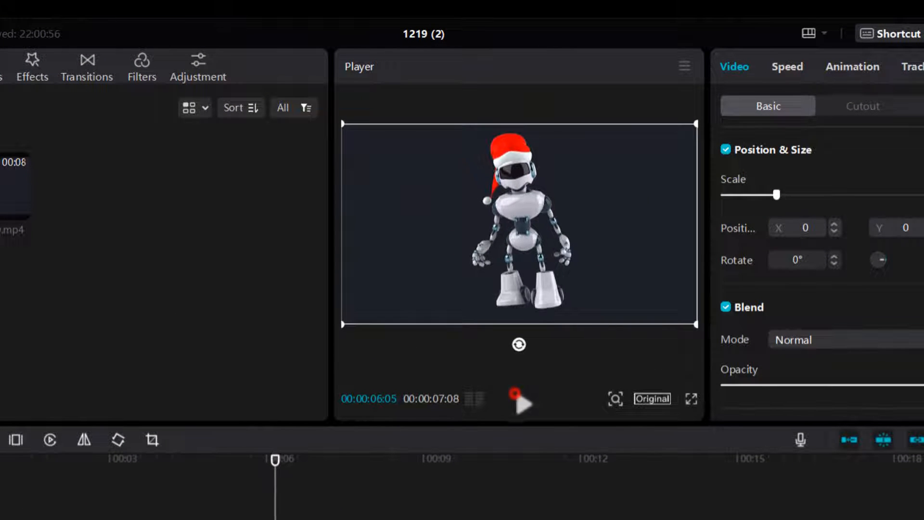
{"action": "scroll", "scroll_direction": "down", "scroll_amount": 3}
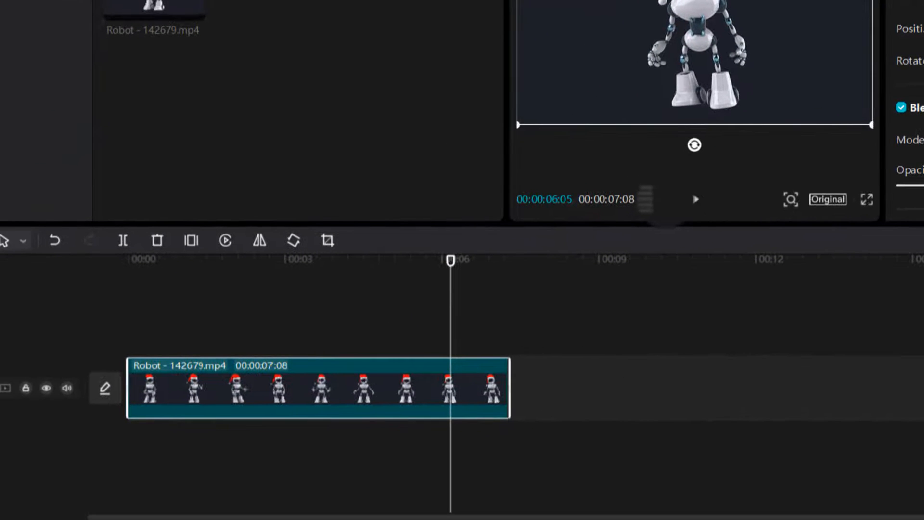